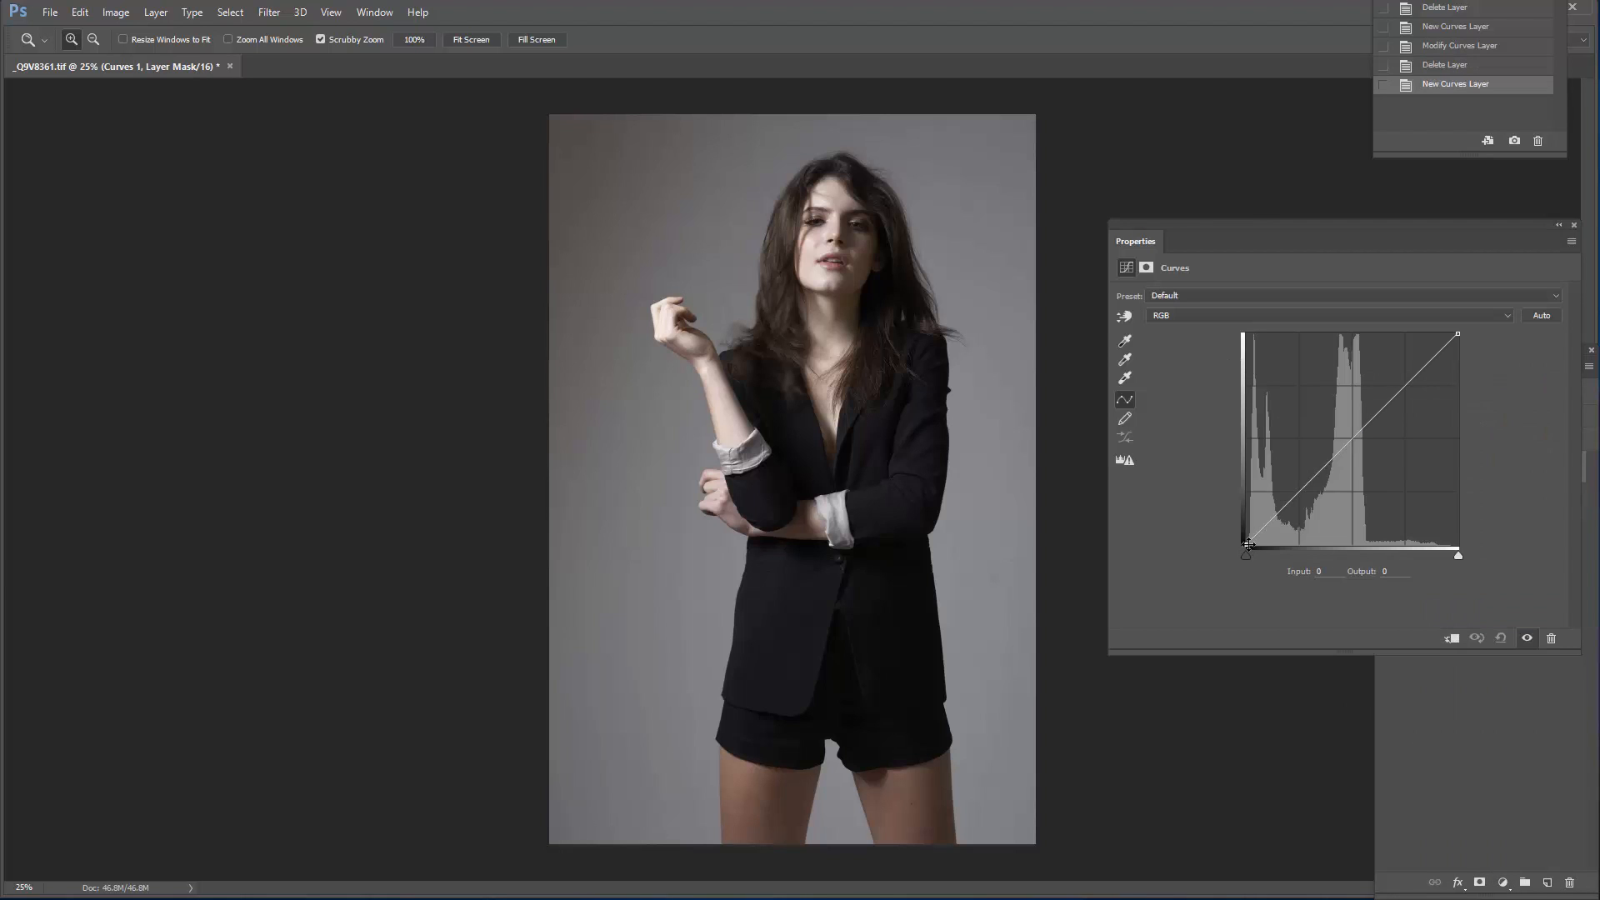
Drag the Curves 1 curve into a steep wave, then select Layer 0
left_click_drag(1457, 335, 1457, 337)
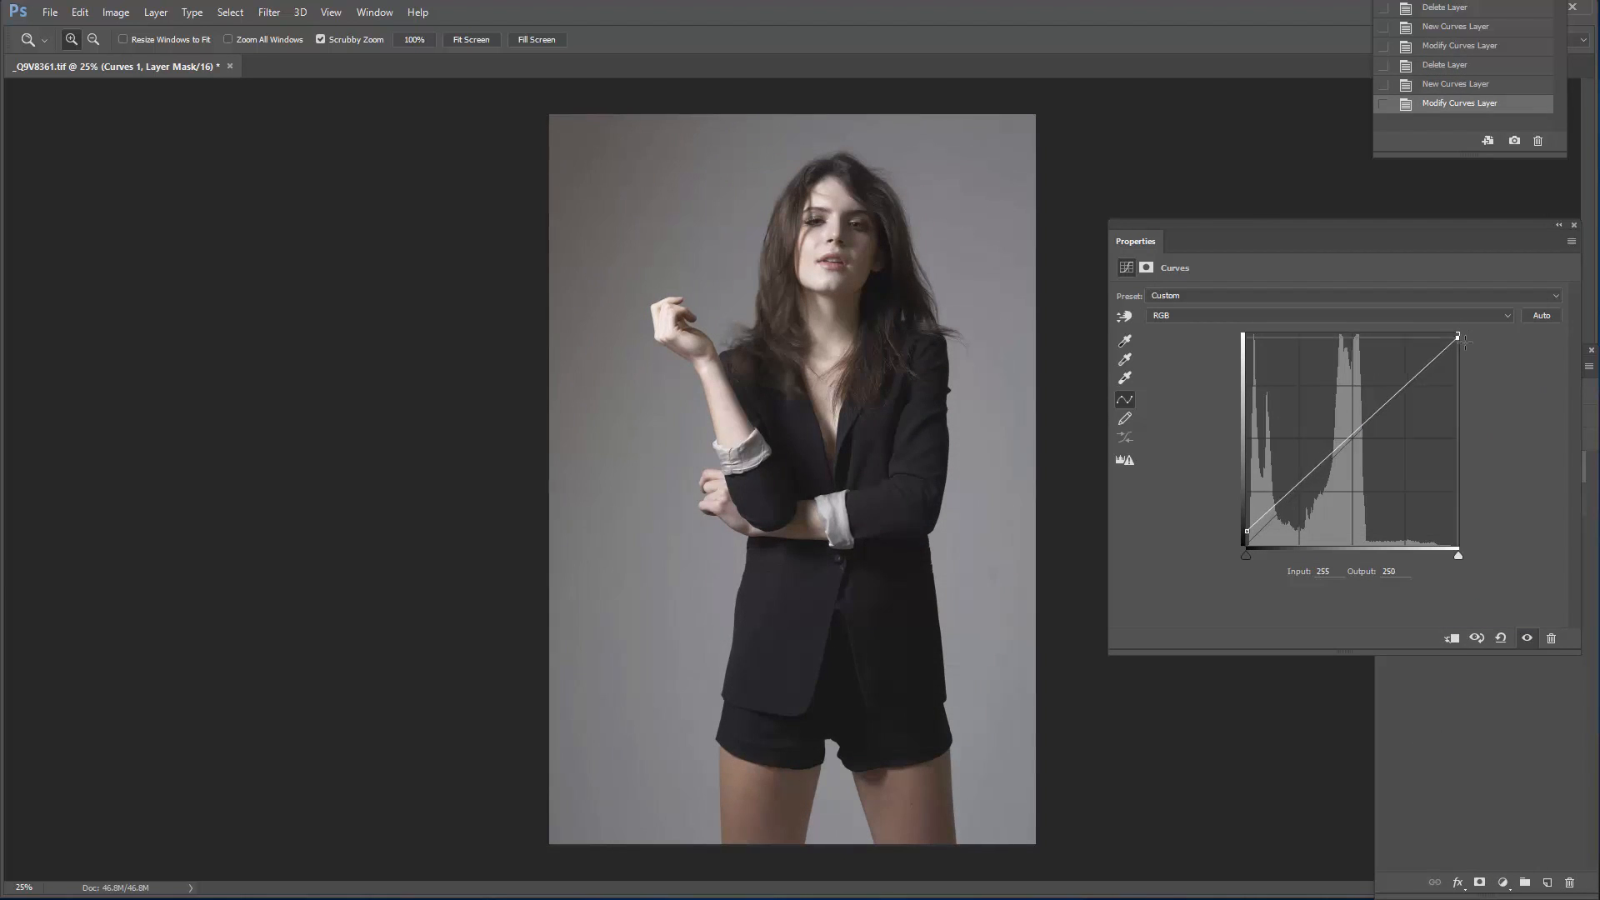
left_click_drag(1245, 530, 1268, 404)
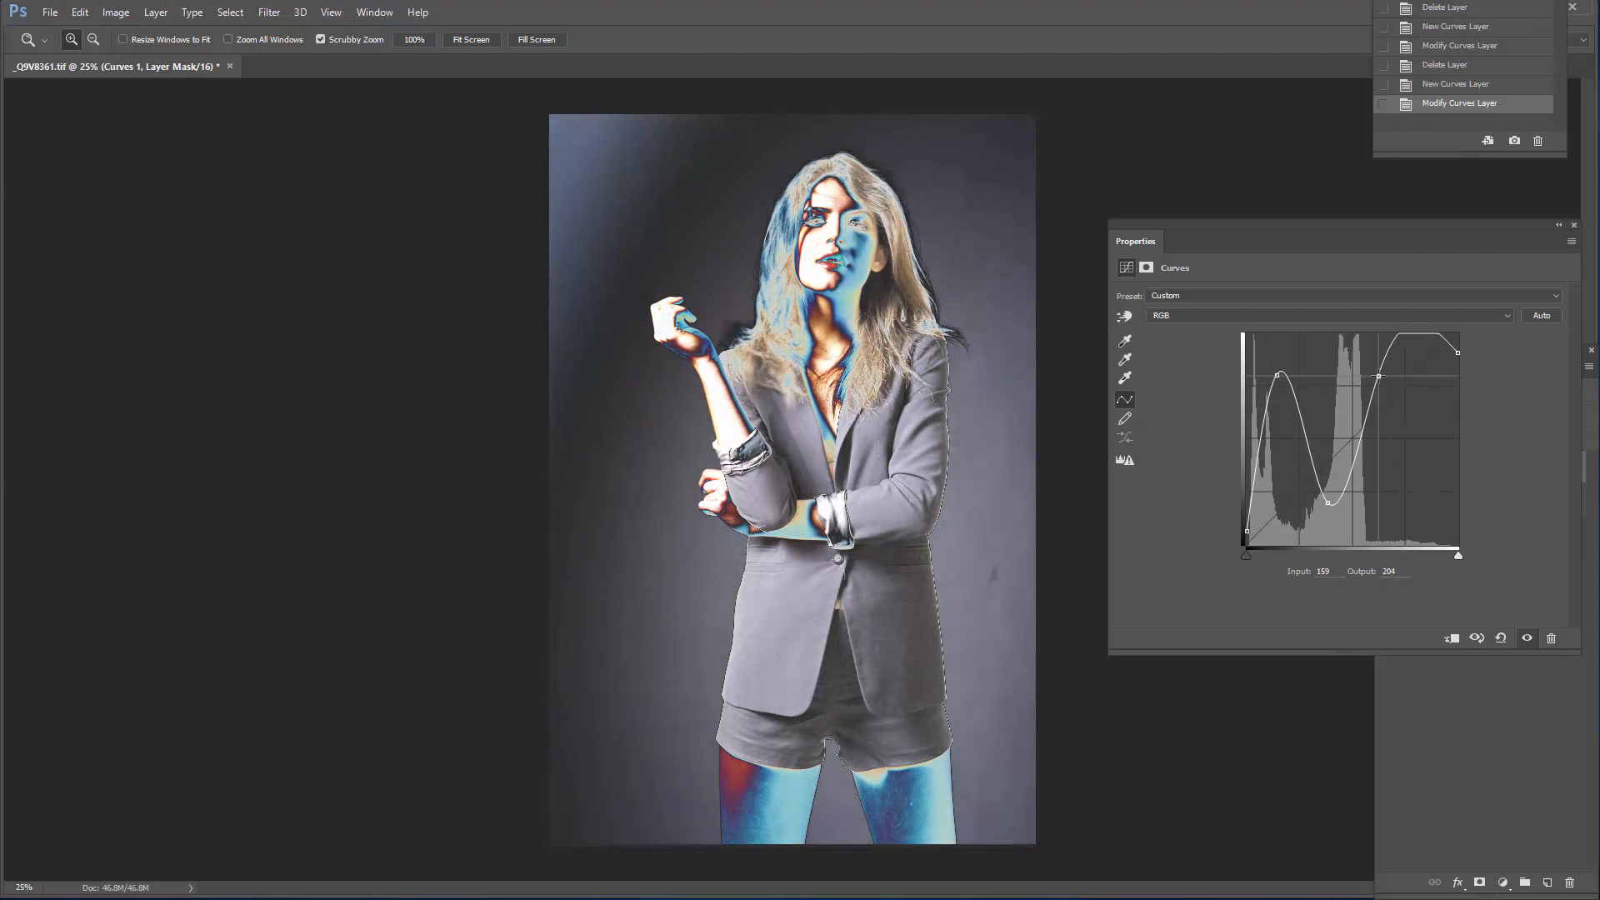
left_click_drag(1375, 376, 1457, 459)
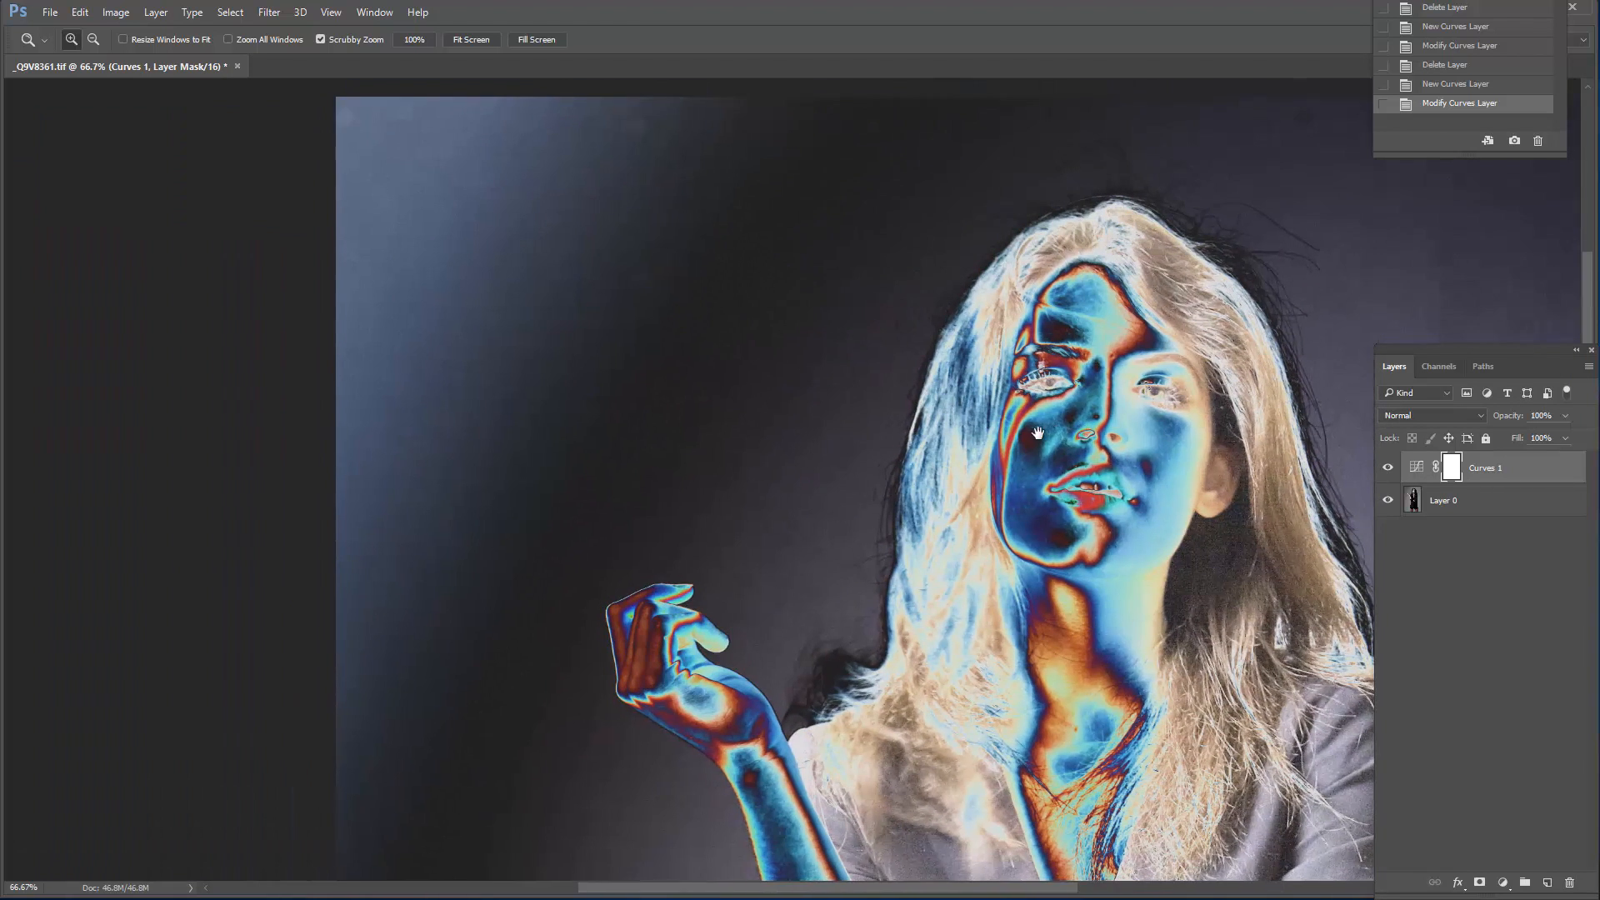
left_click(1442, 500)
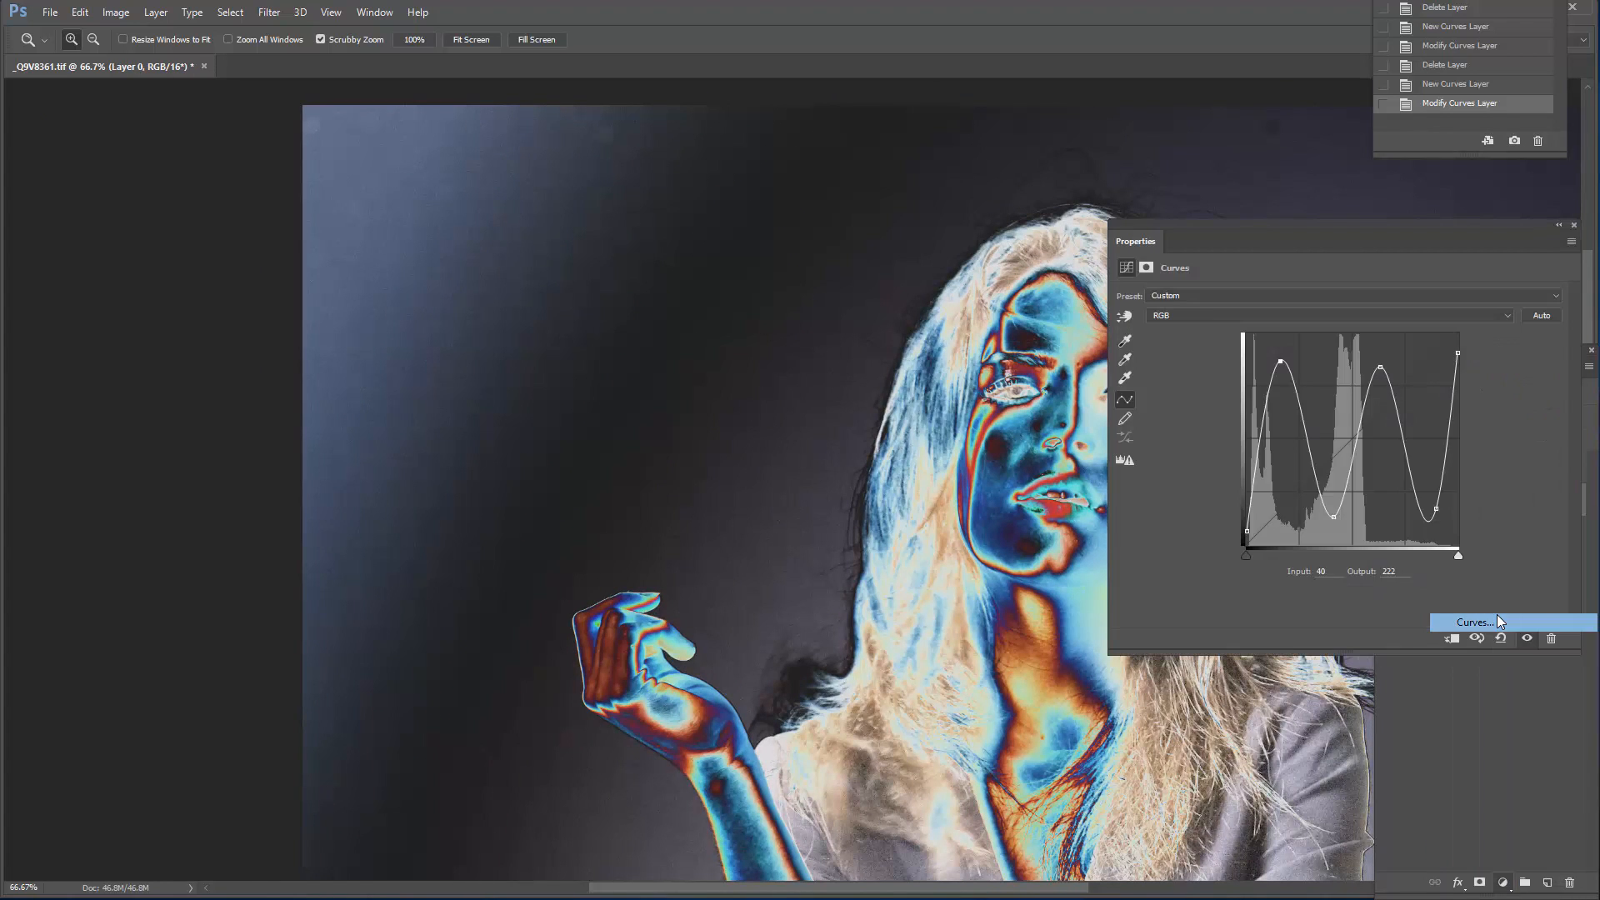
Add a Curves 2 layer, lift its midtones to brighten, then select Layer 0
left_click(1470, 623)
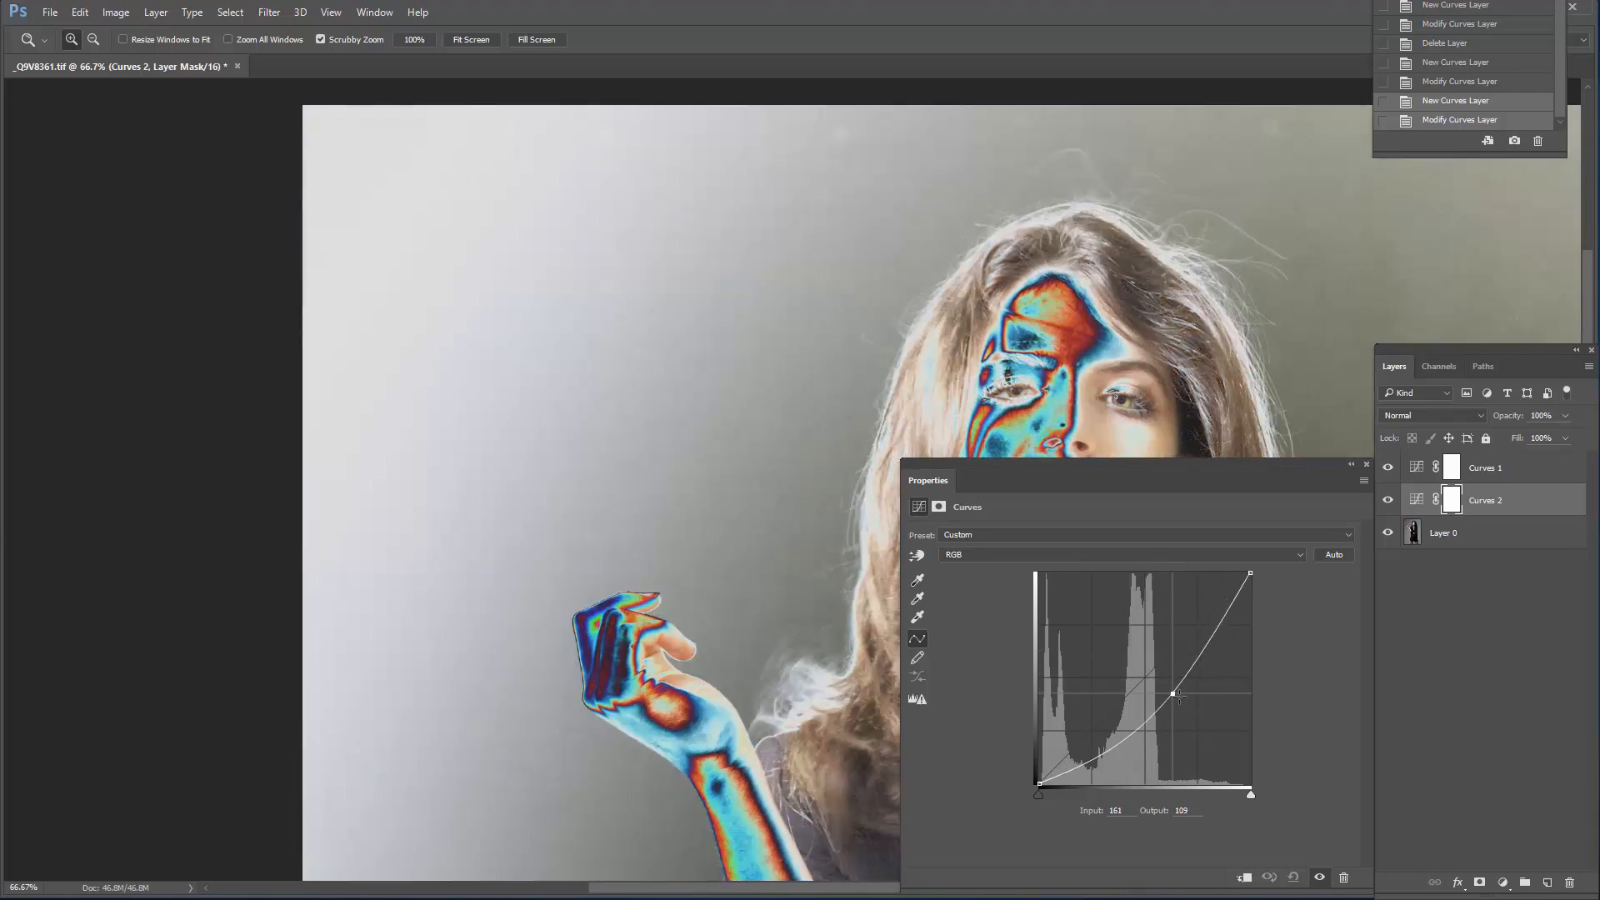
left_click_drag(1173, 694, 1139, 671)
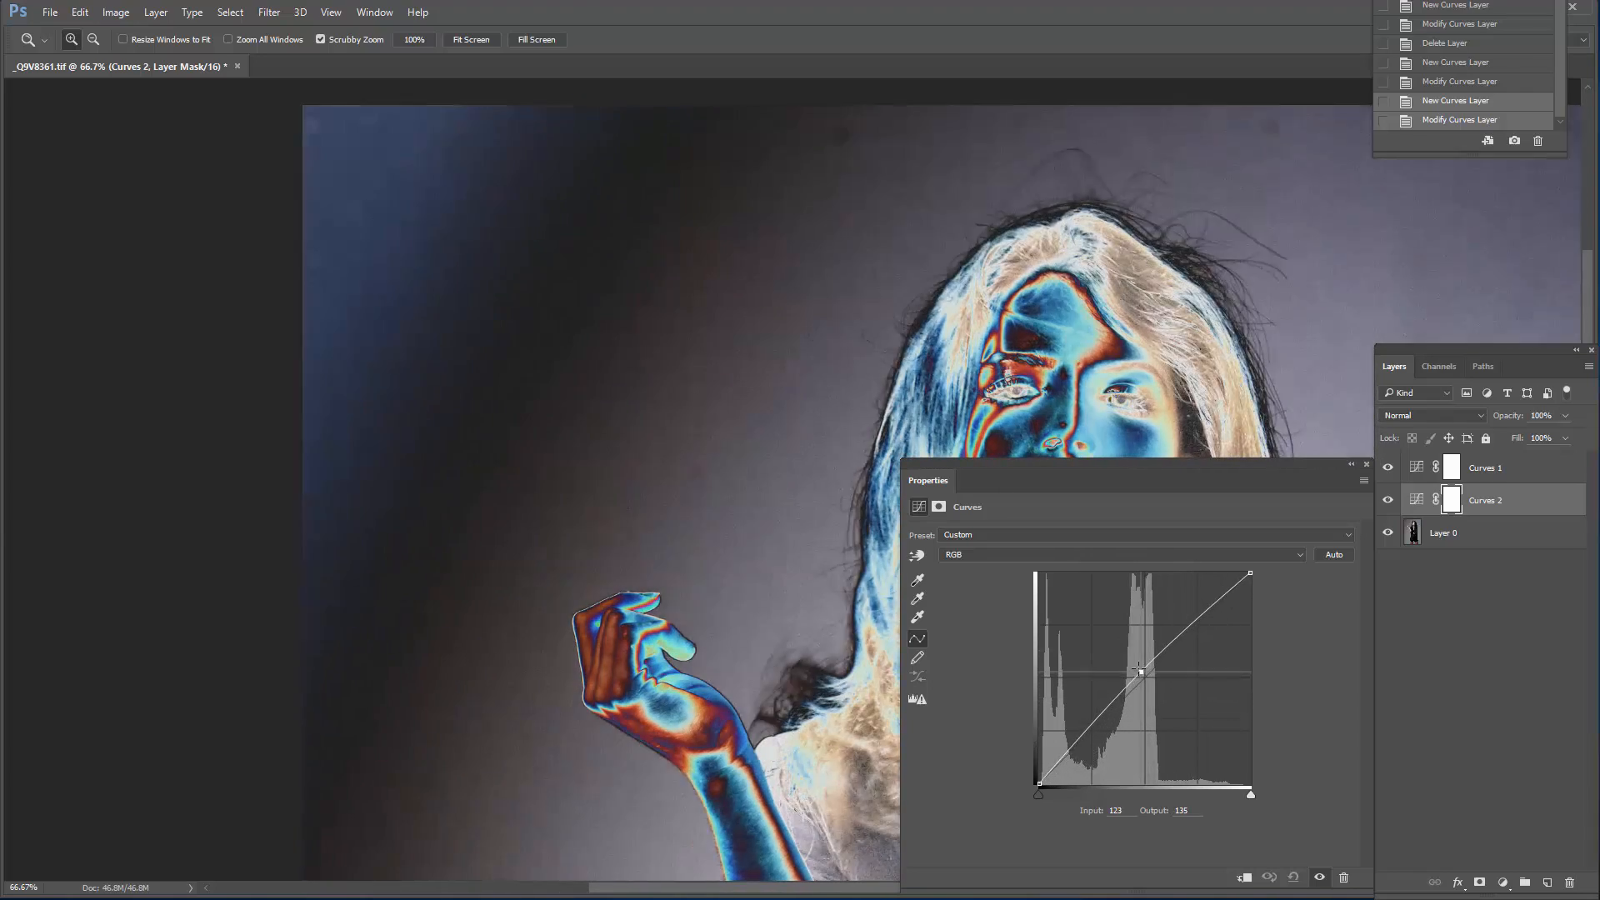
left_click_drag(1139, 671, 1123, 658)
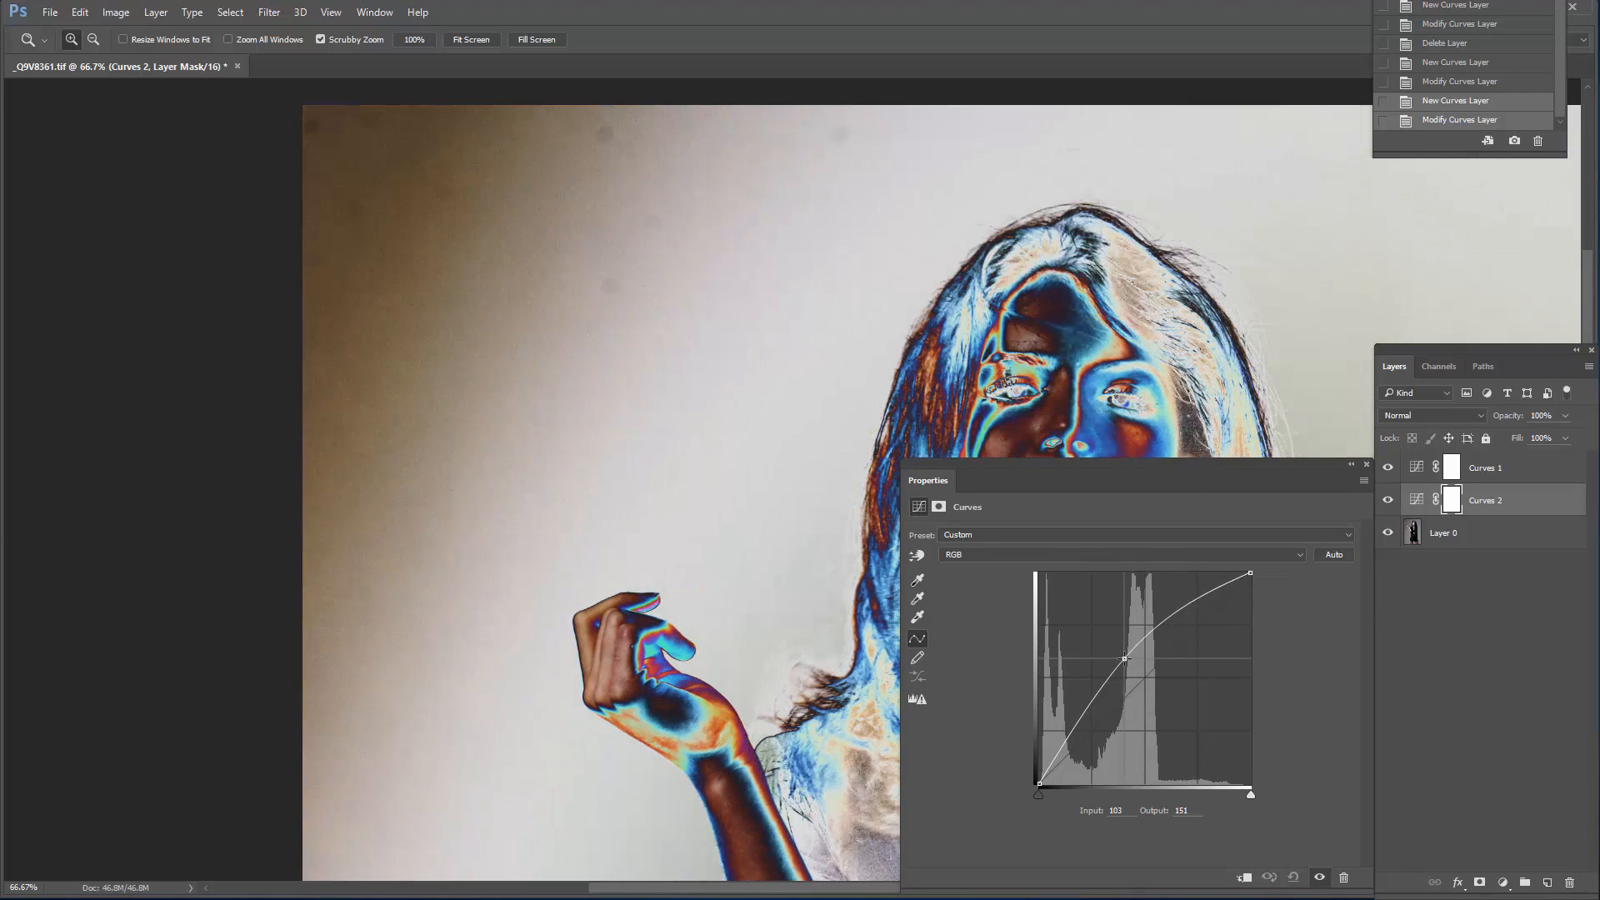
left_click(1442, 531)
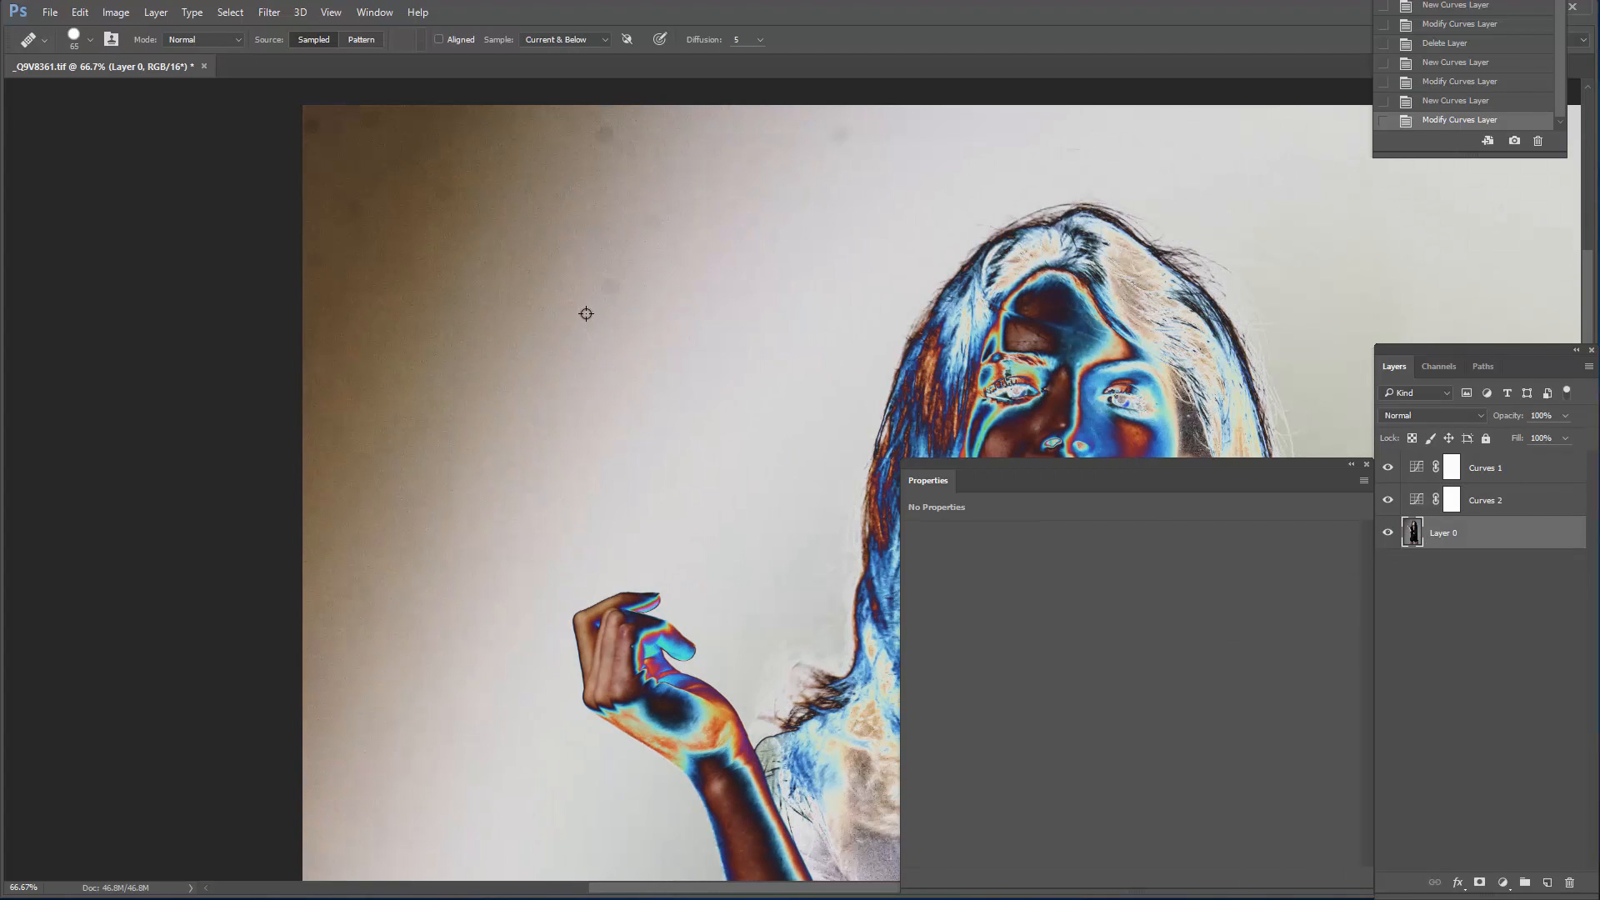
Heal two dust spots in the background left of the model
left_click_drag(586, 313, 373, 352)
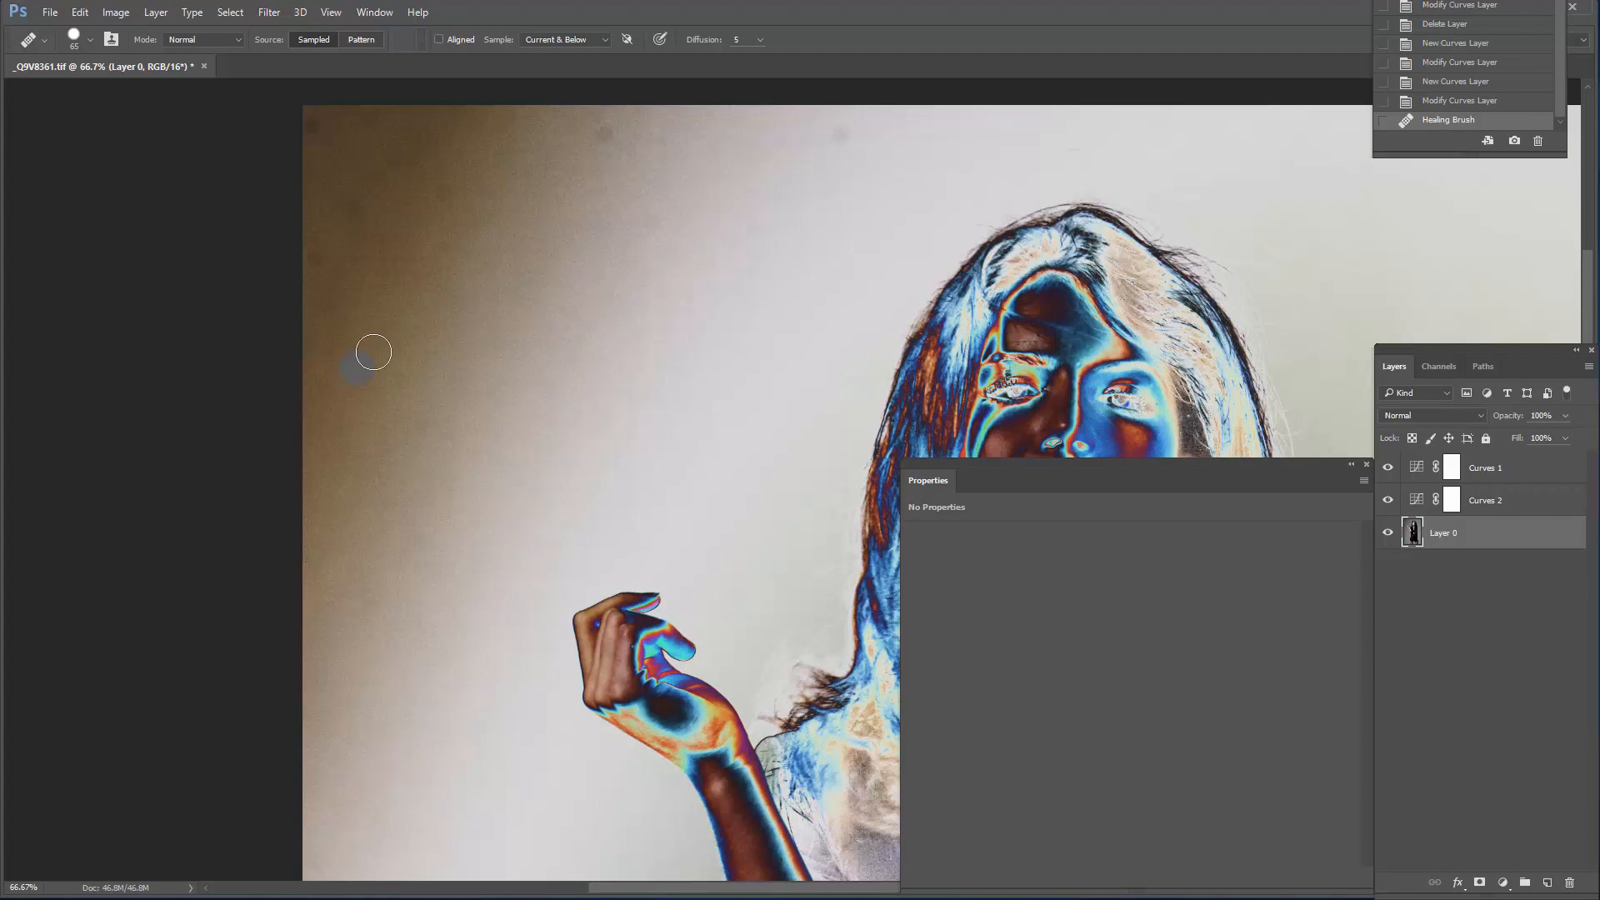
left_click(374, 352)
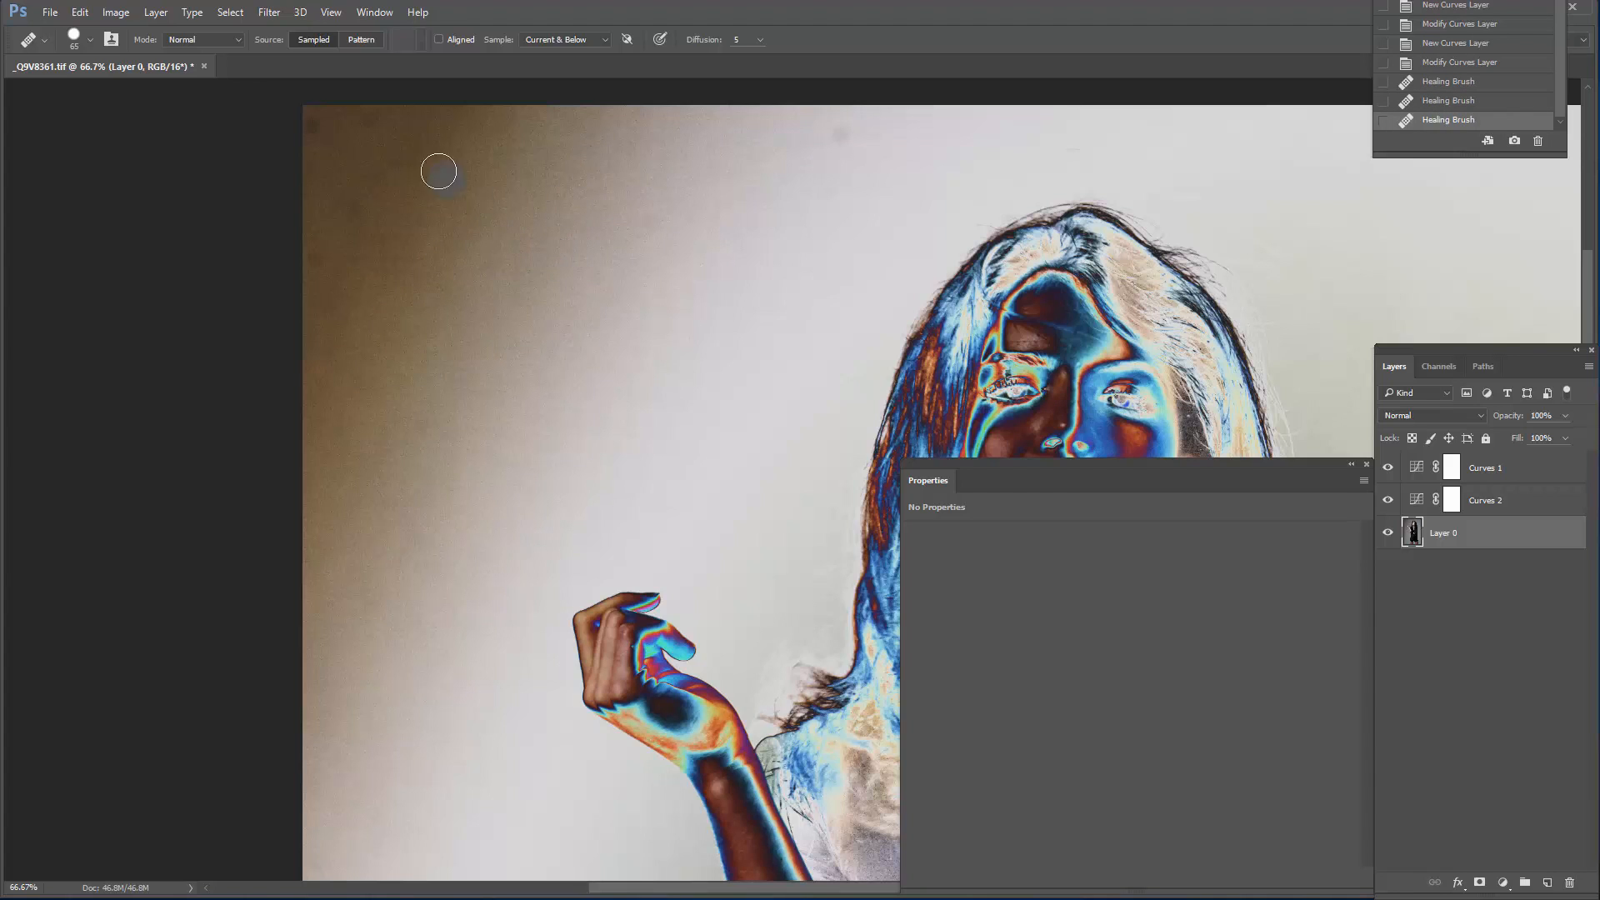
mouse_move(392, 340)
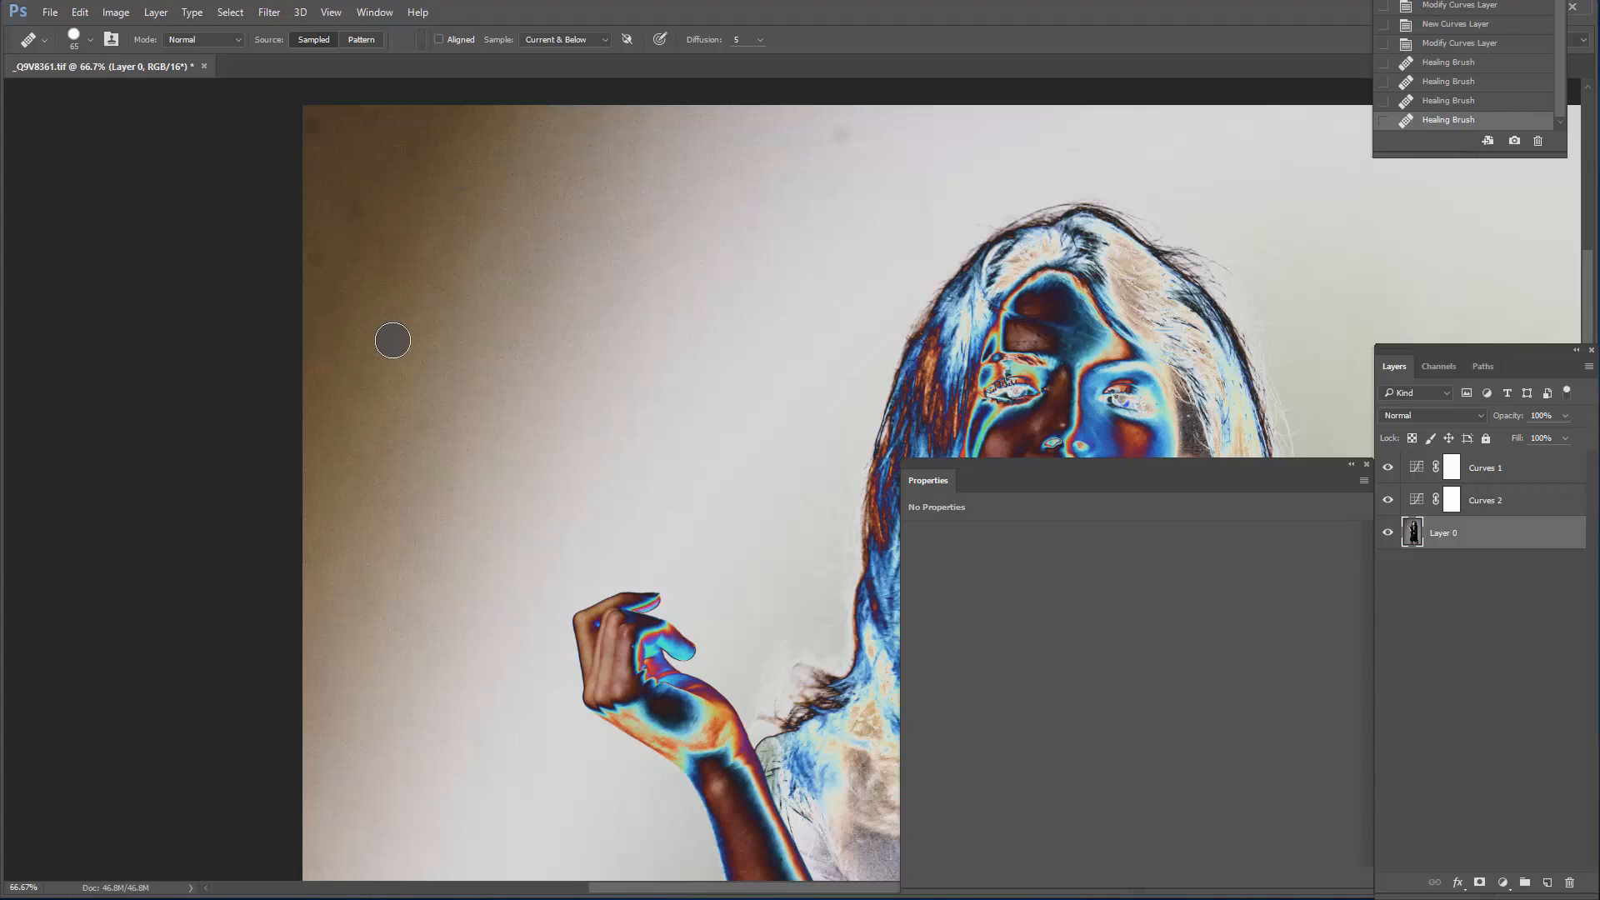